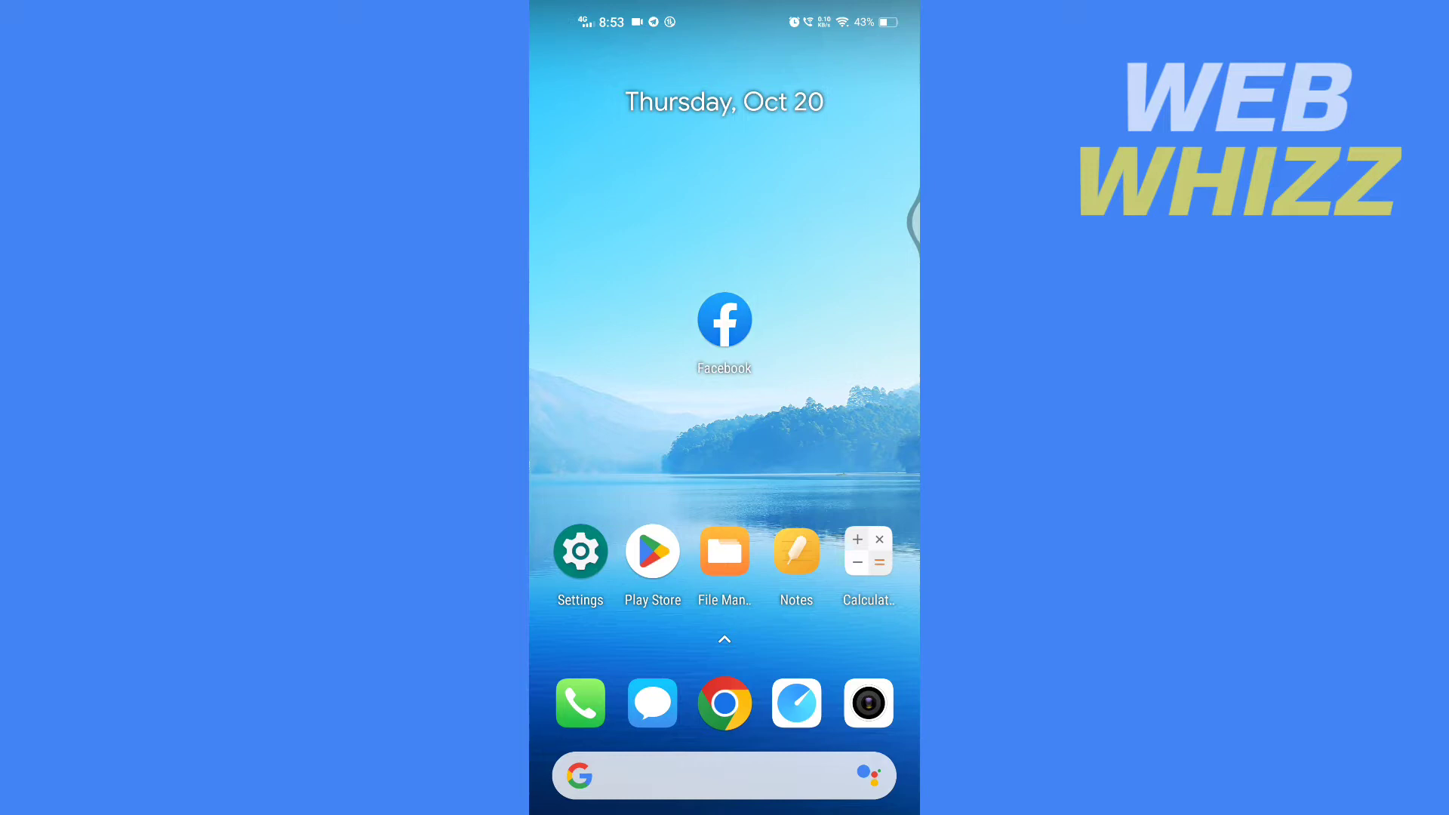
Launch Facebook from the home screen icon to reach the news feed.
{"action": "left_click", "coordinate": [725, 319]}
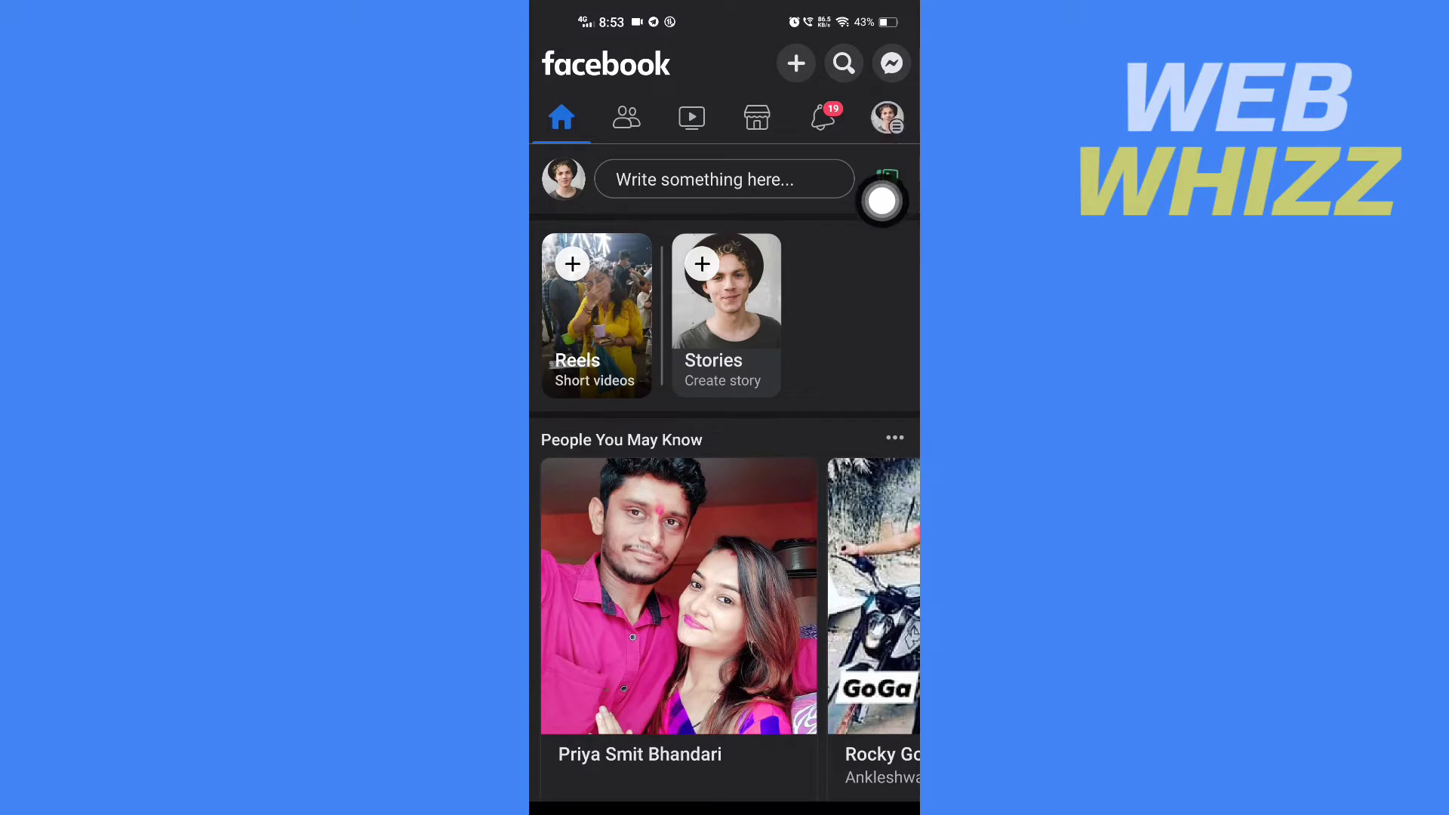
Go to the Facebook menu and expand Settings & privacy to reach its search.
{"action": "left_click", "coordinate": [887, 118]}
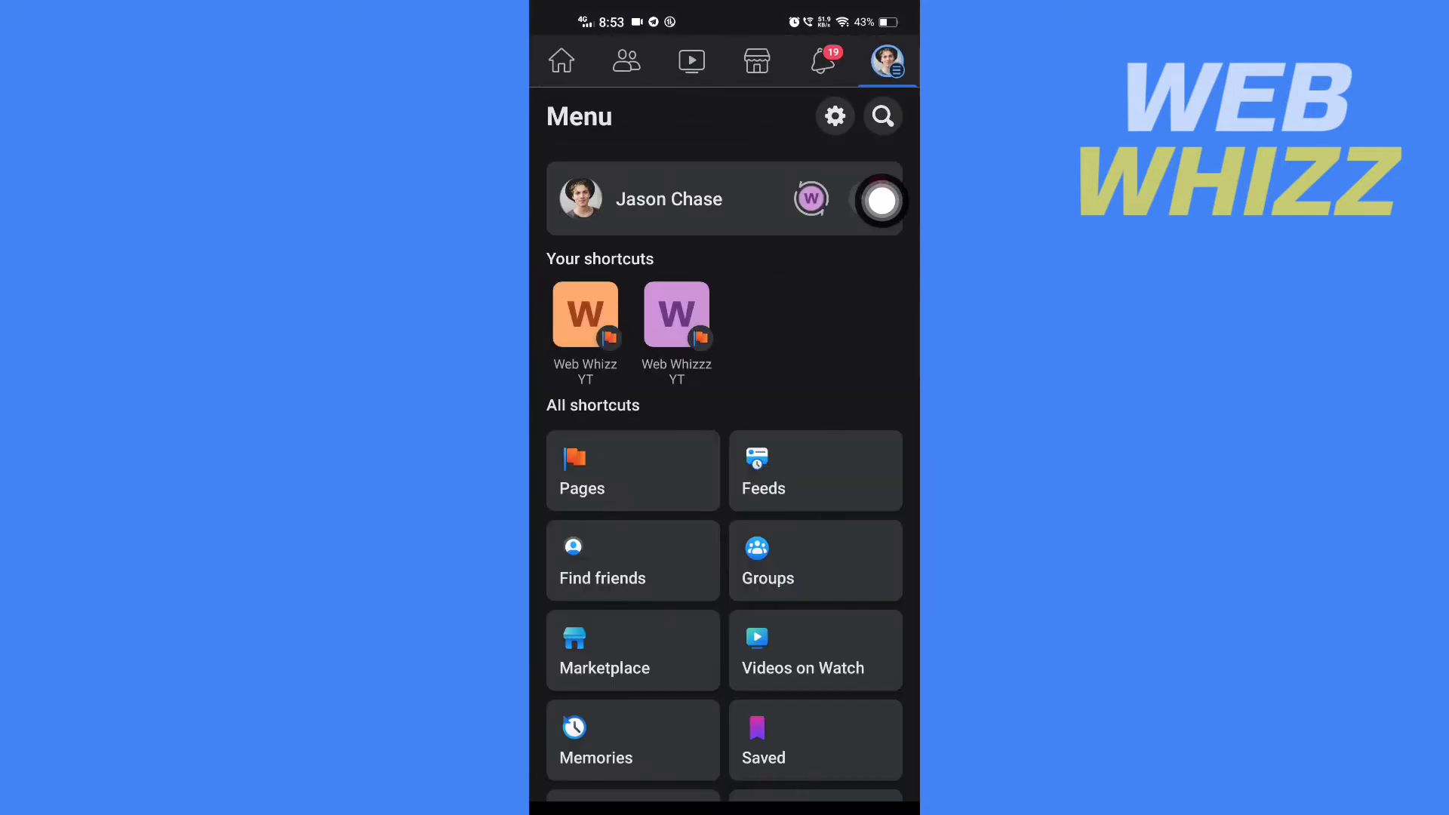
{"action": "scroll", "scroll_direction": "down", "scroll_amount": 3}
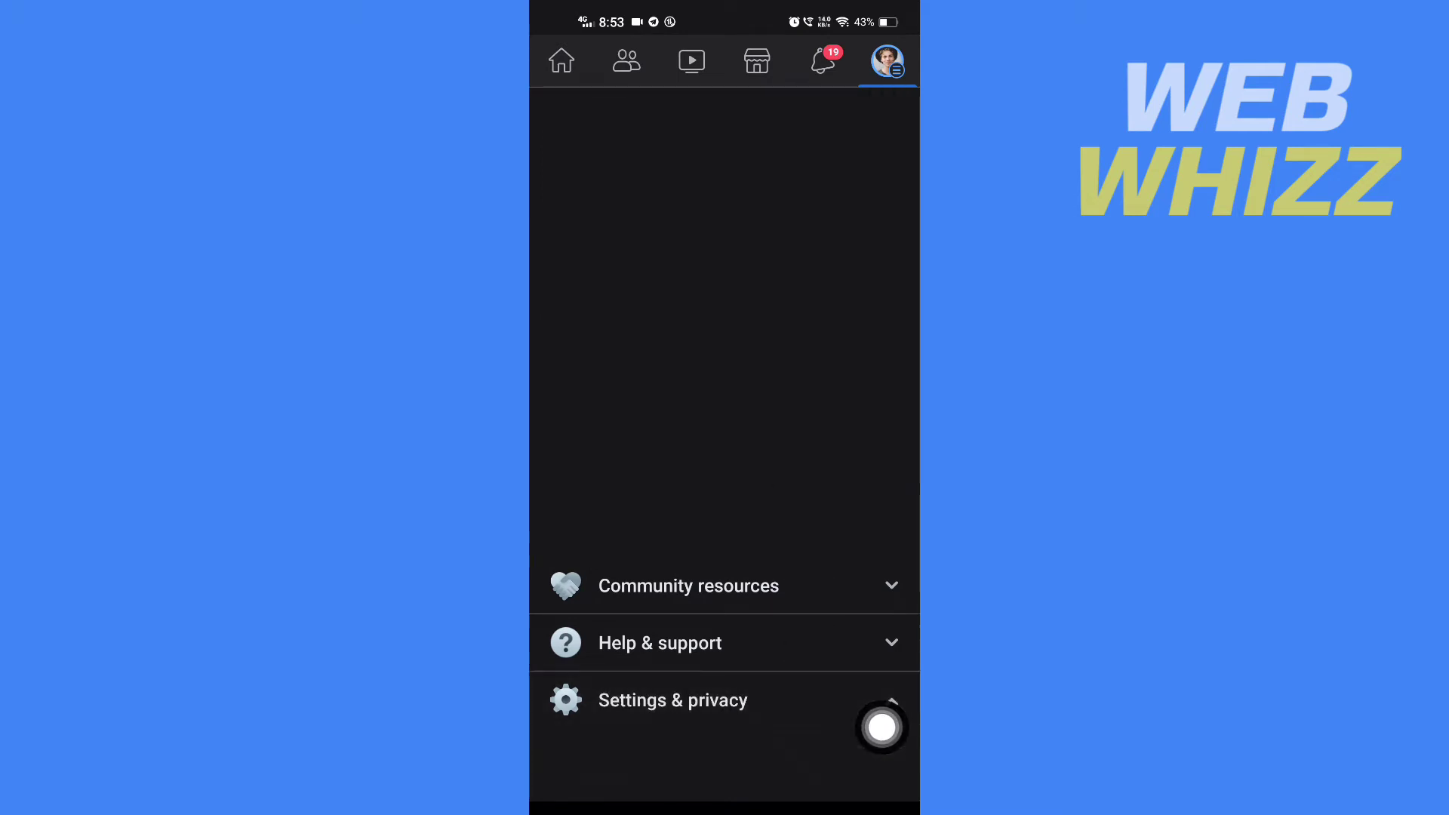
{"action": "left_click", "coordinate": [673, 701]}
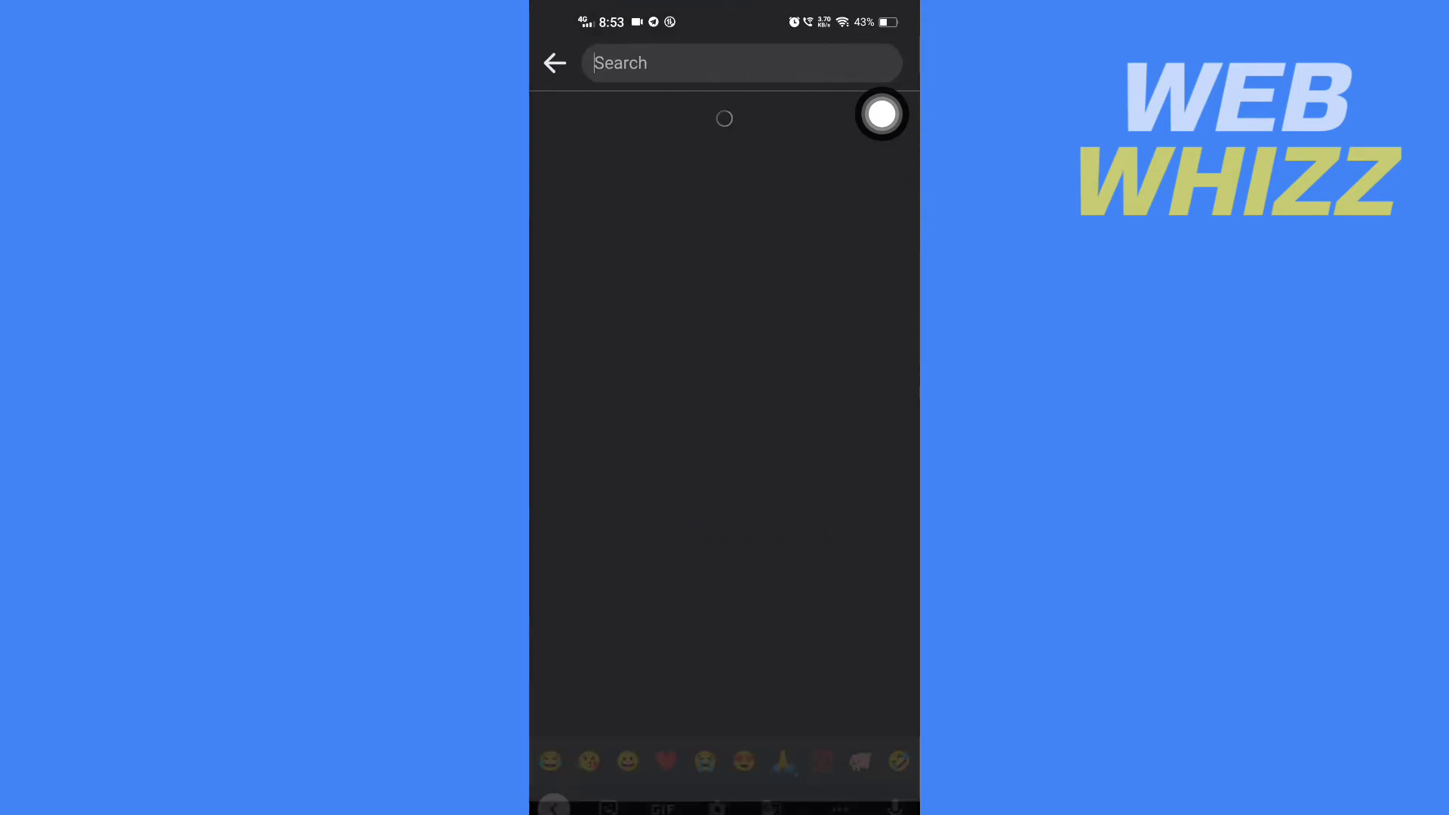
Search the settings for 'pref' so Reaction preferences appears in the results.
{"action": "type", "text": "preference"}
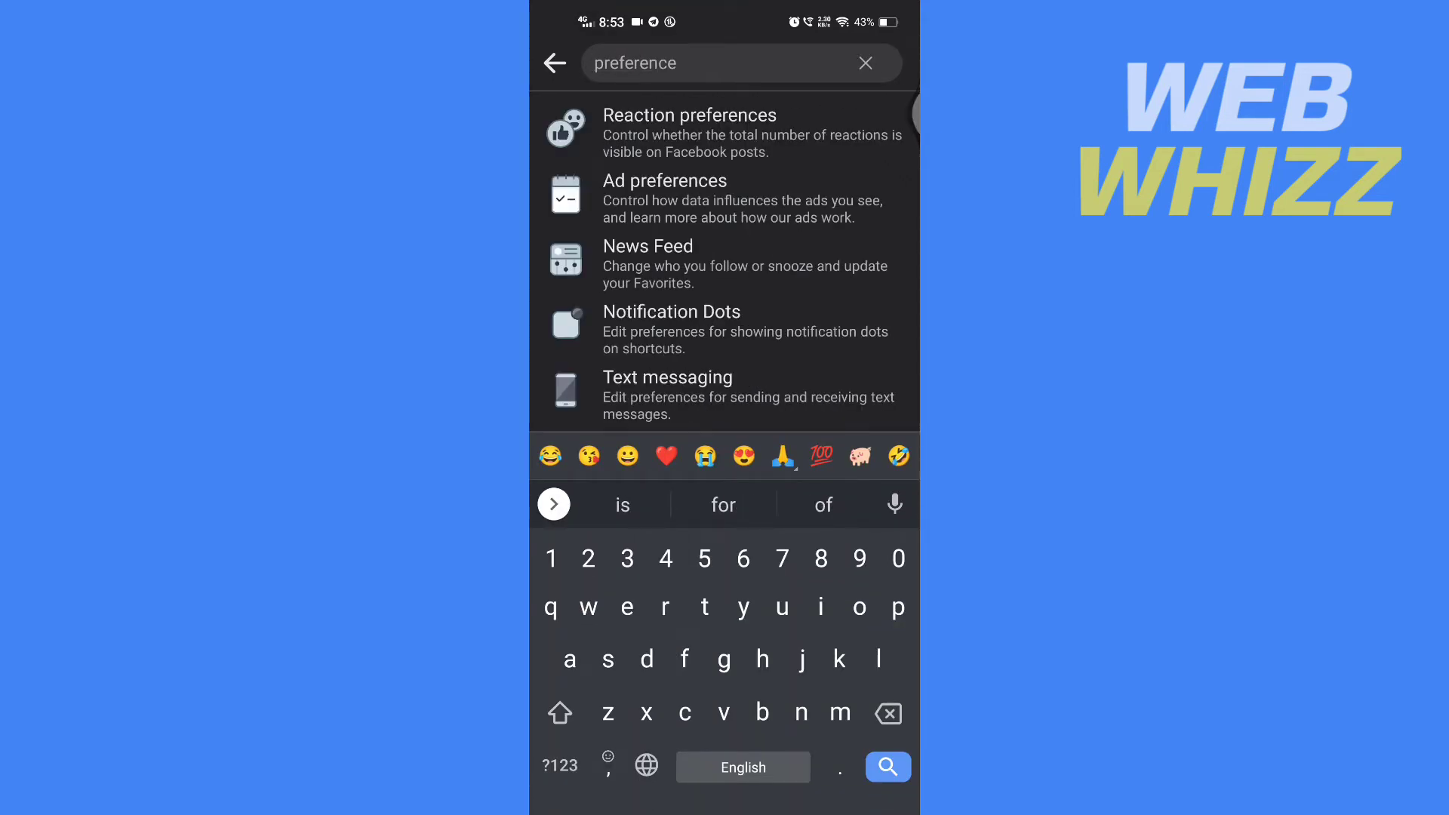
{"action": "left_click", "coordinate": [880, 118]}
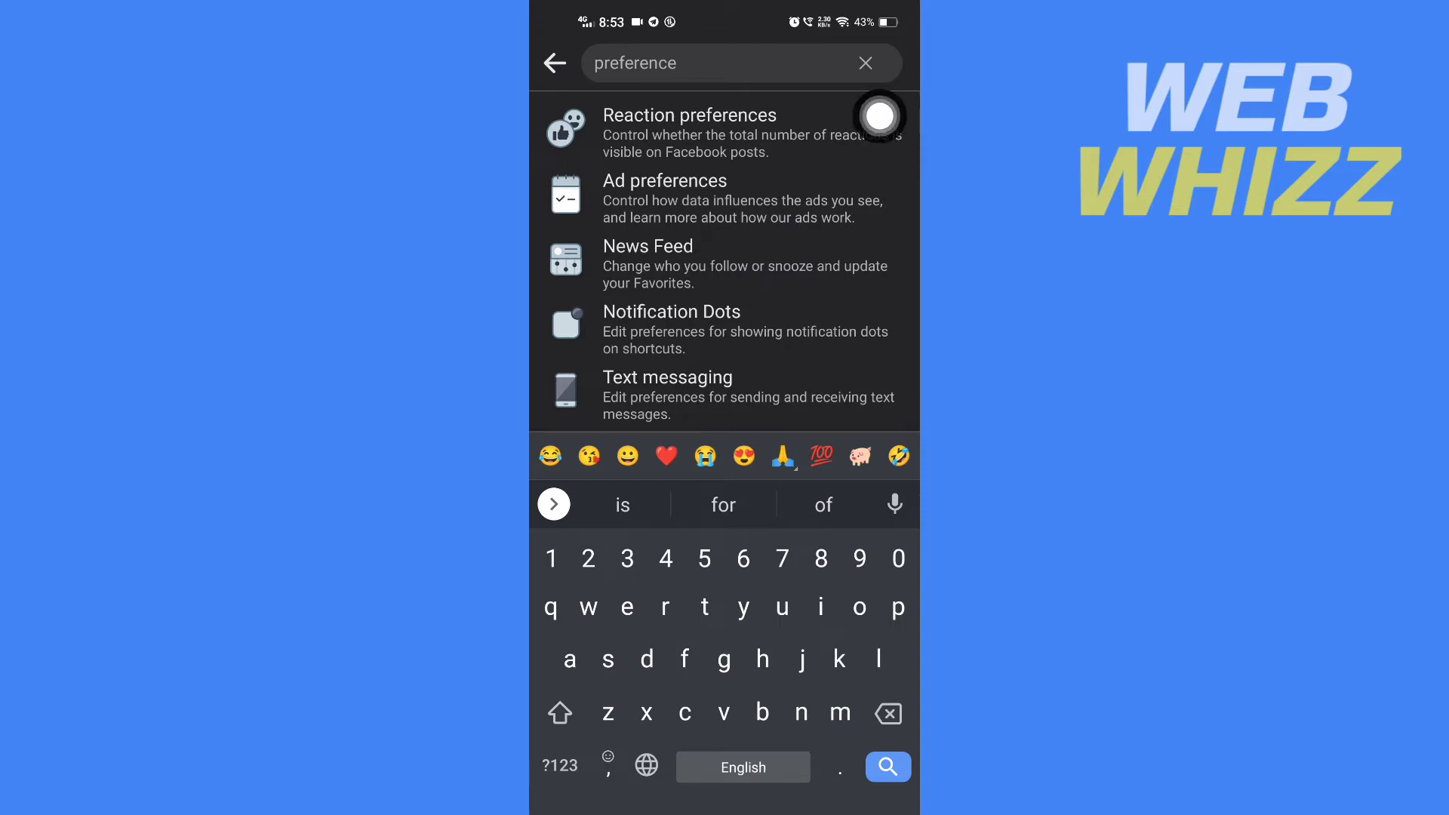
{"action": "mouse_move", "coordinate": [634, 148]}
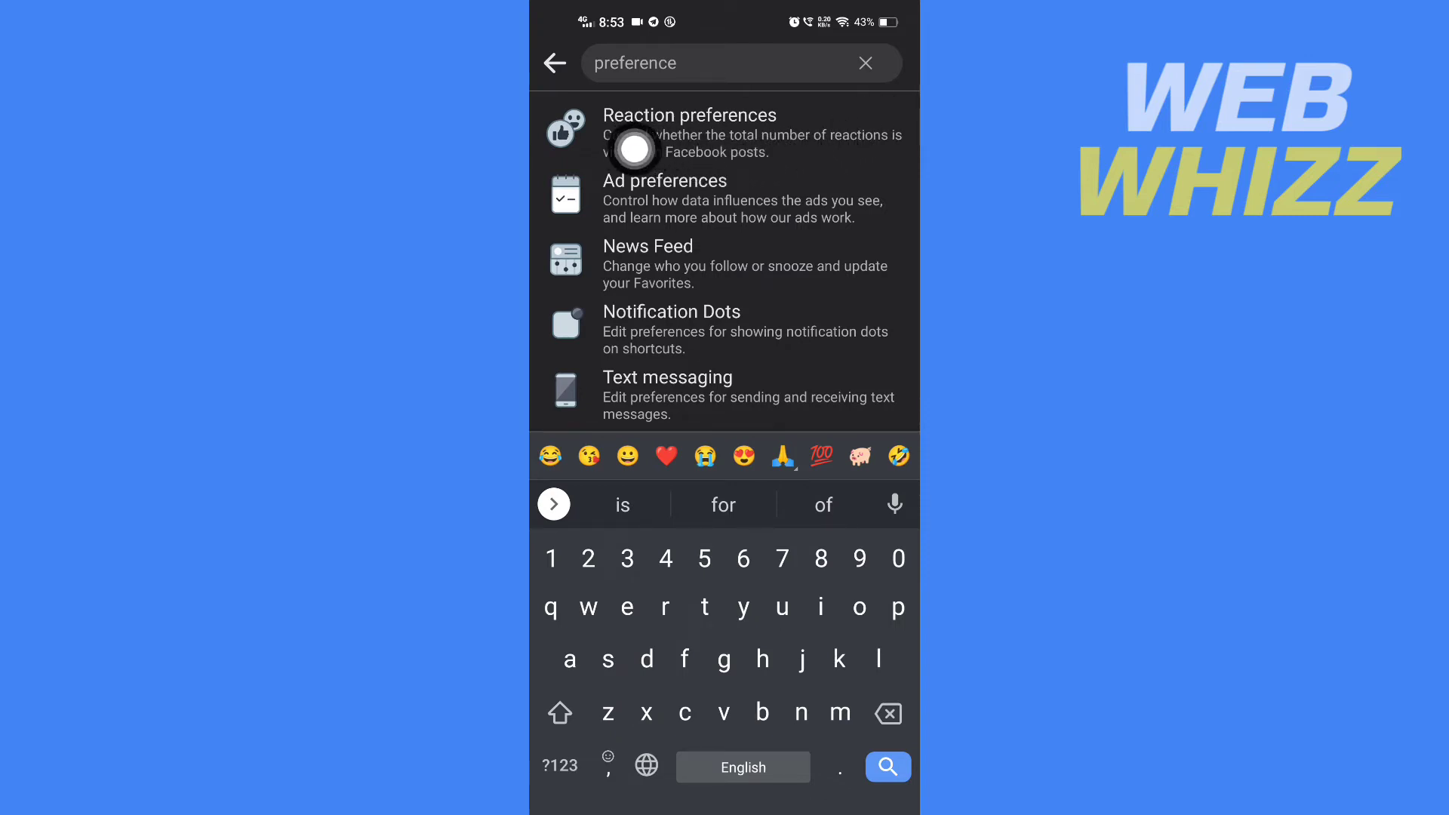
{"action": "mouse_move", "coordinate": [882, 133]}
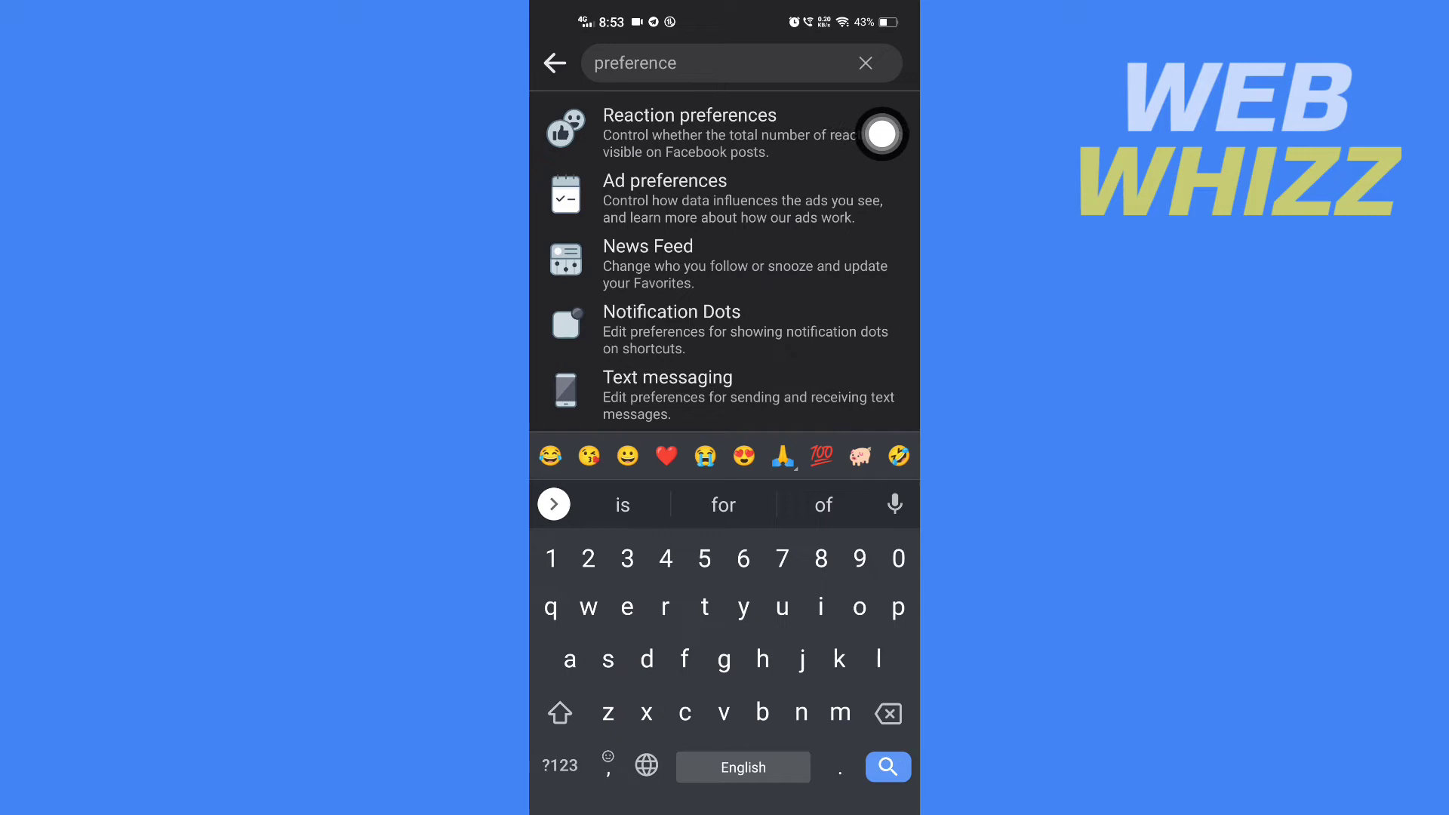
In Reaction preferences, leave the 'On your posts' hide-reaction-count toggle switched off.
{"action": "left_click", "coordinate": [688, 114]}
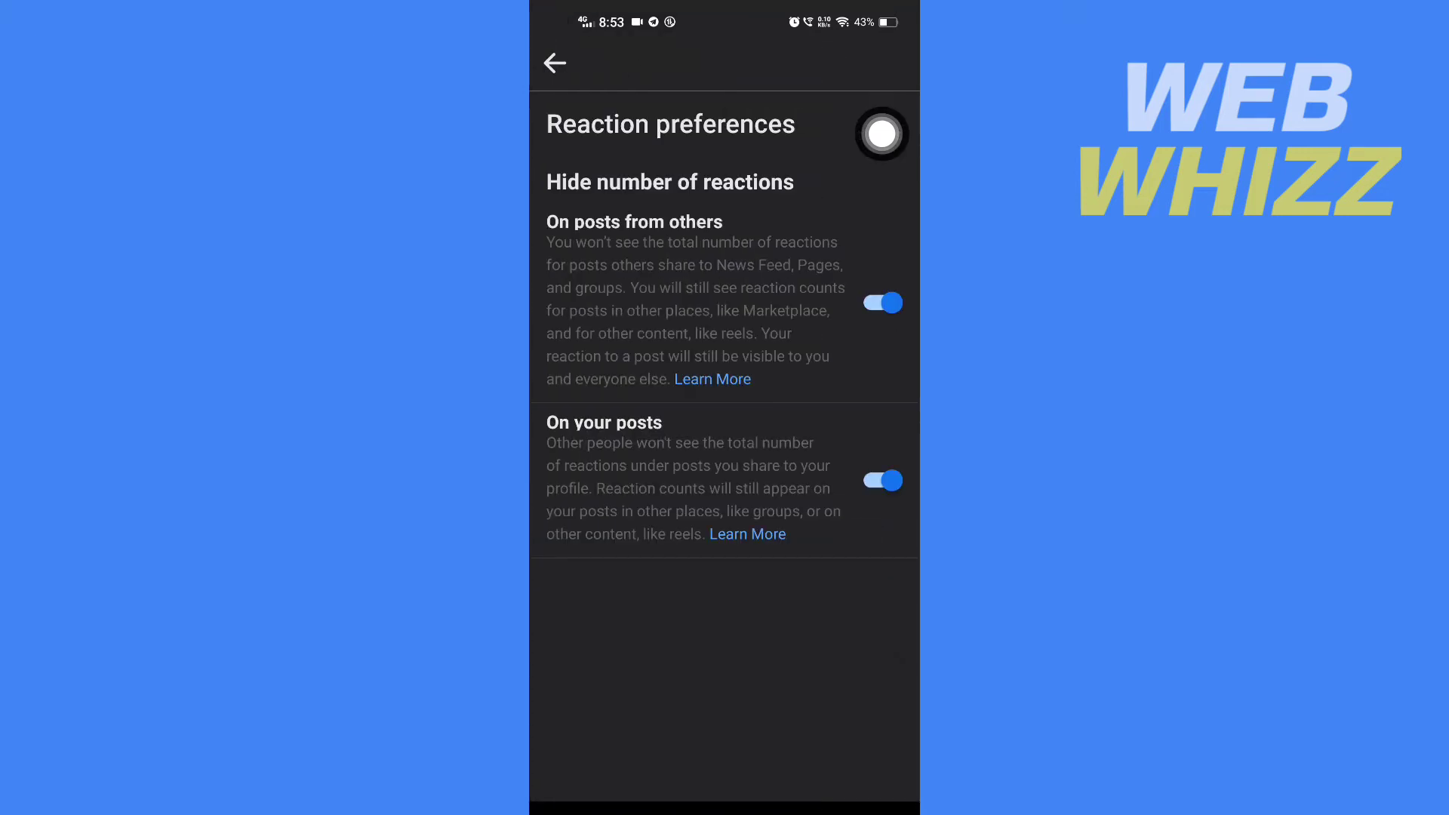
{"action": "left_click", "coordinate": [881, 479]}
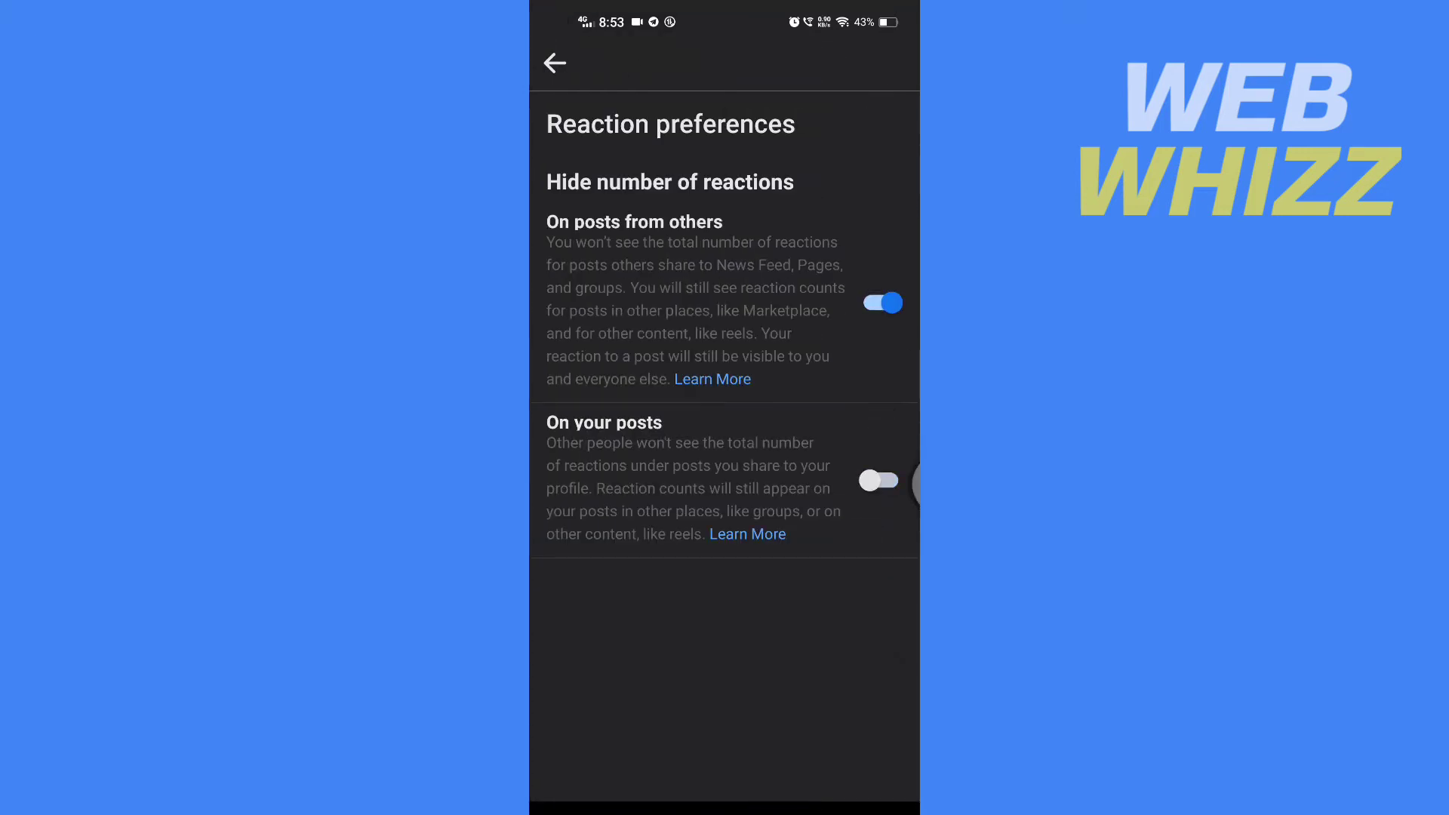
{"action": "left_click", "coordinate": [878, 480]}
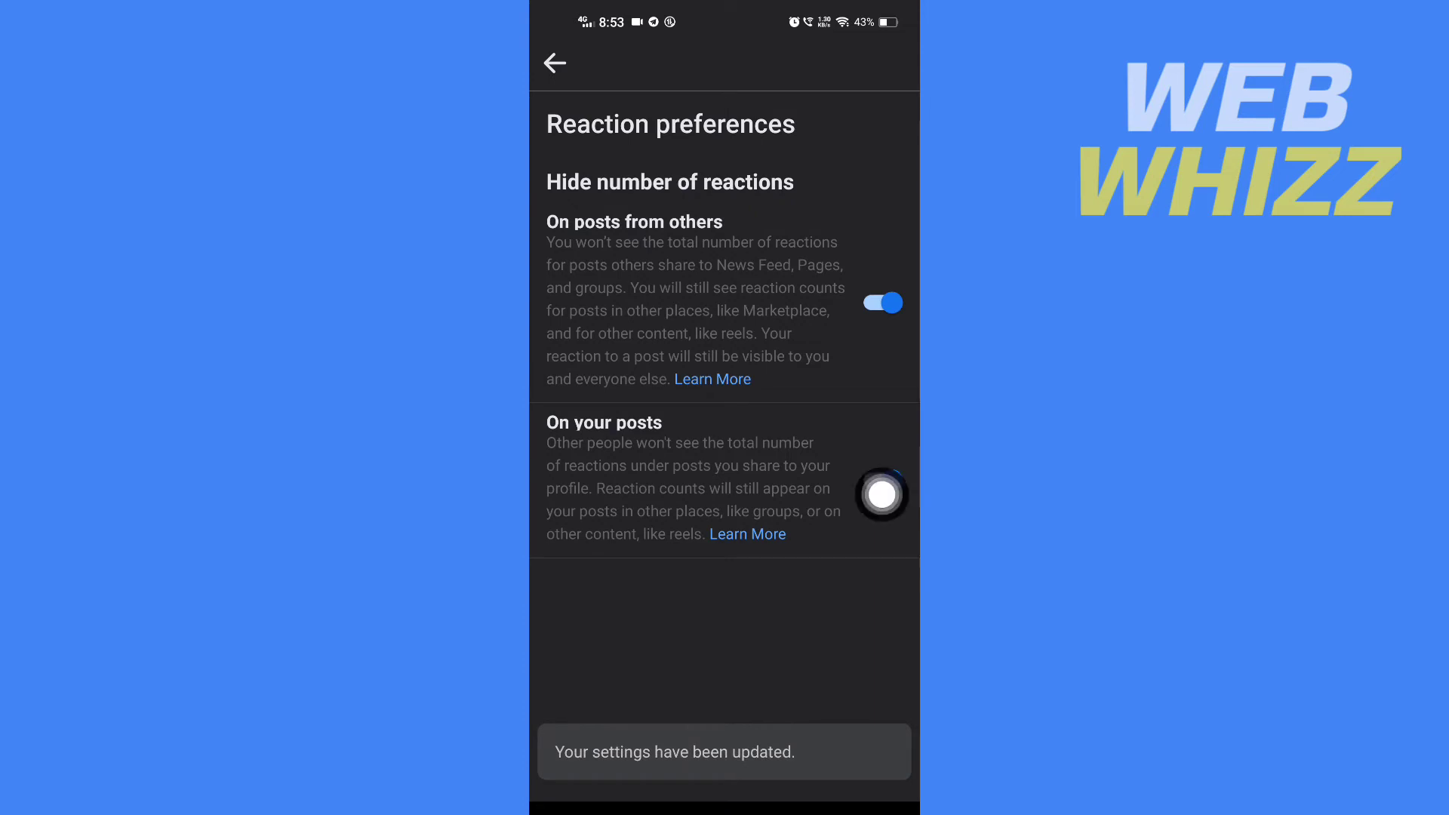
{"action": "left_click", "coordinate": [881, 492]}
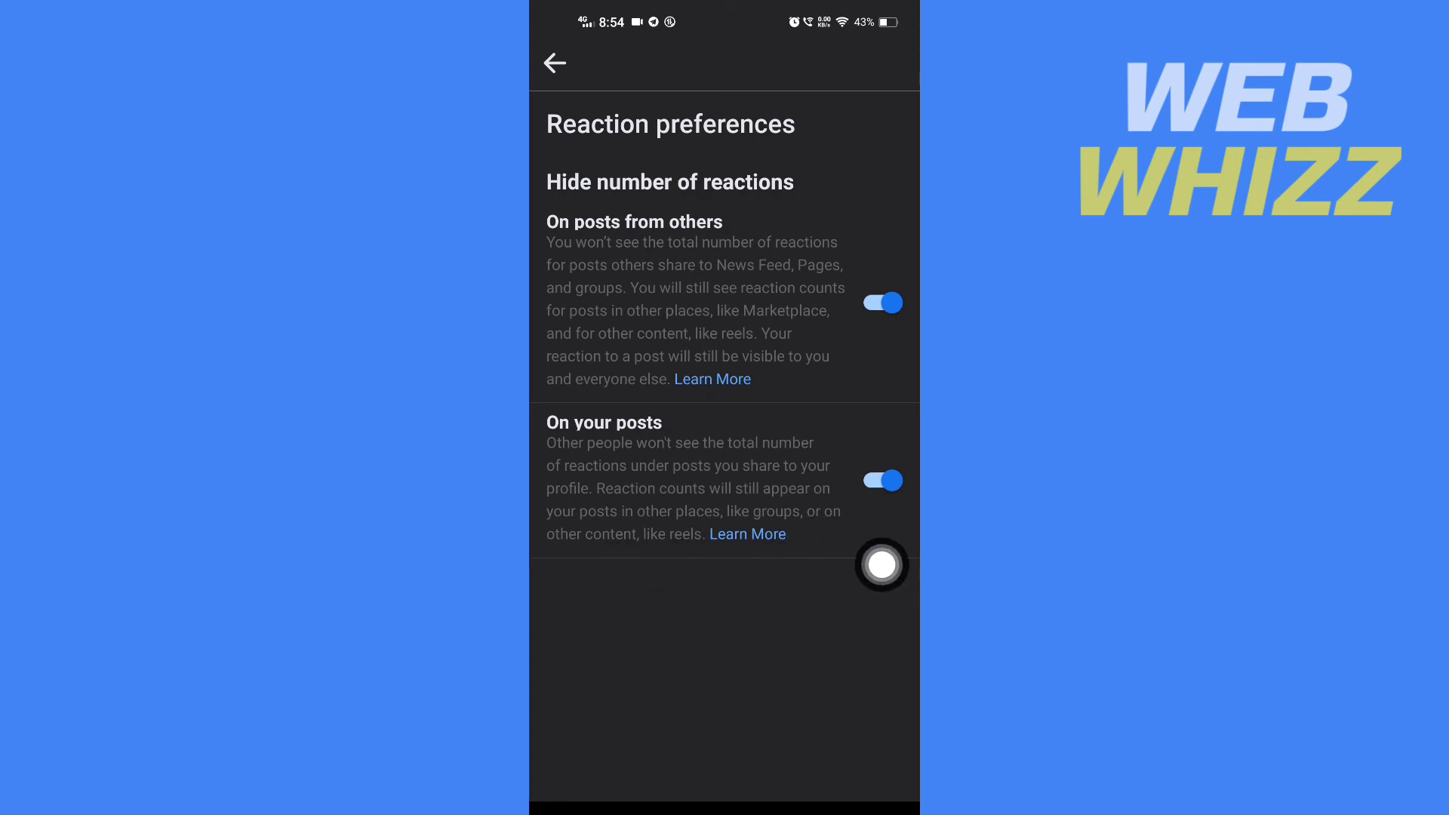
{"action": "left_click", "coordinate": [881, 480]}
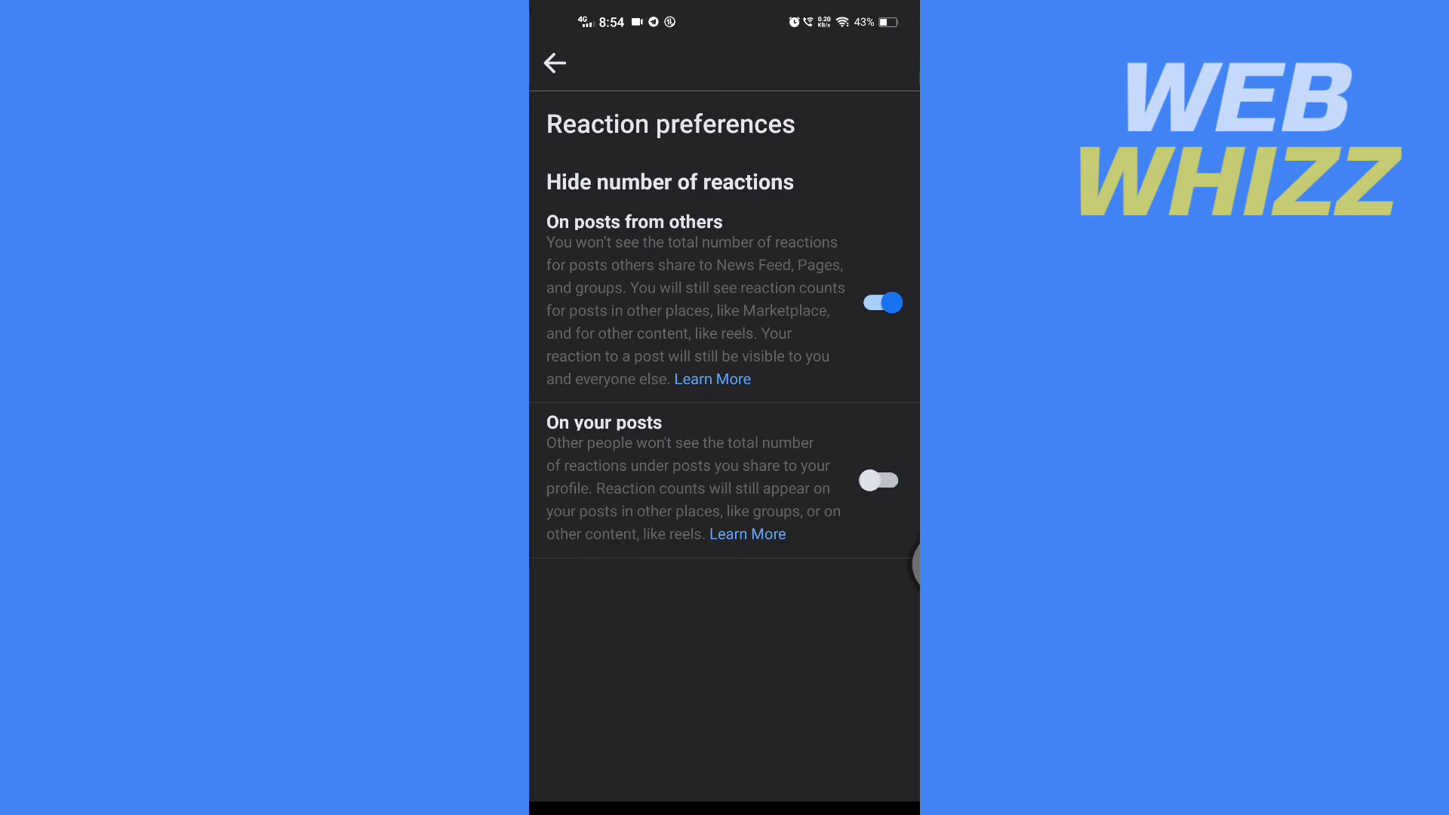